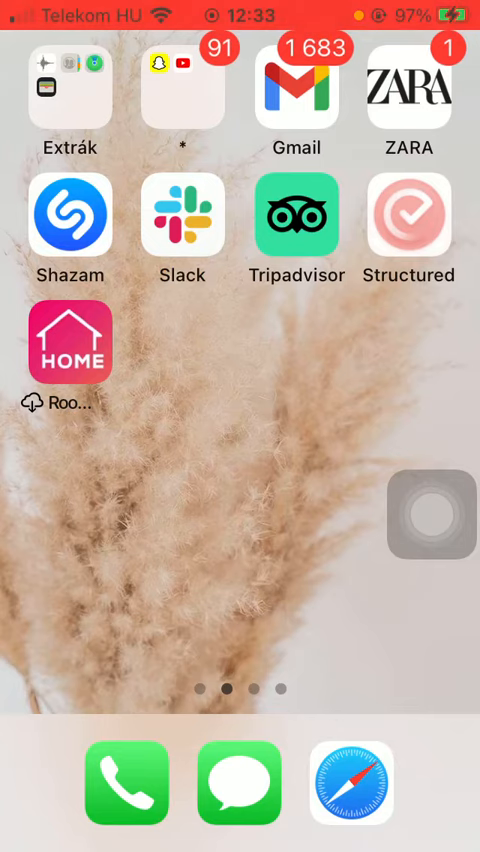
# - Launch Tripadvisor from the home screen to reach its Explore page
pyautogui.click(296, 214)
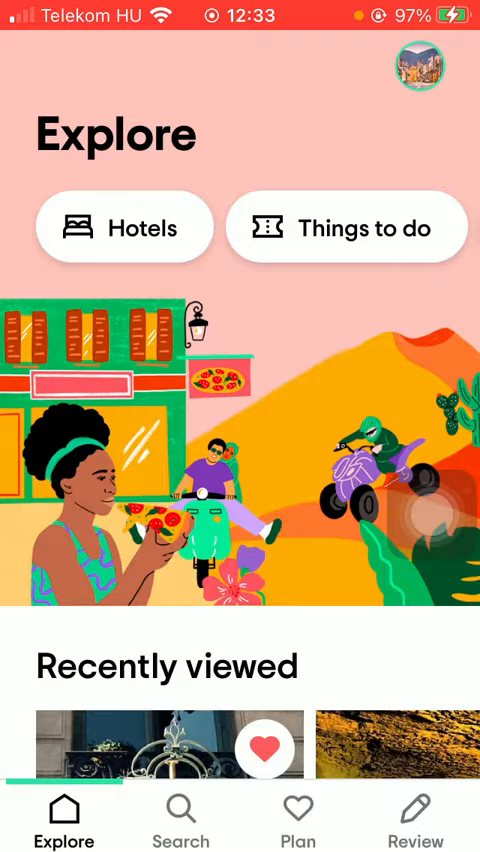
# - Open the Account page from the avatar, then View full profile
pyautogui.click(420, 65)
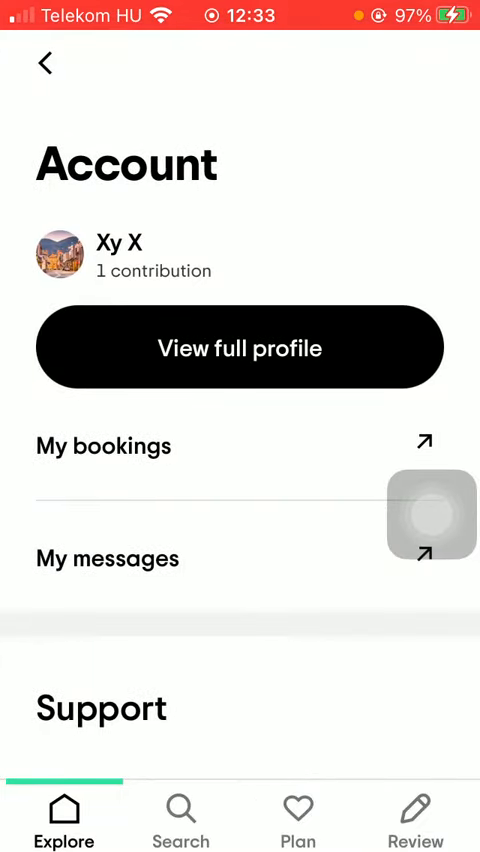
pyautogui.click(240, 347)
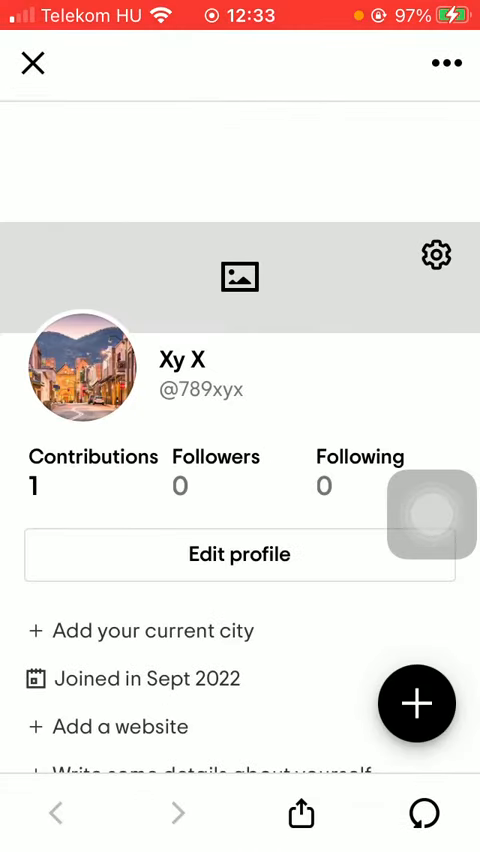
# - Open Edit profile, view the profile photo picker, and dismiss it unchanged
pyautogui.click(240, 554)
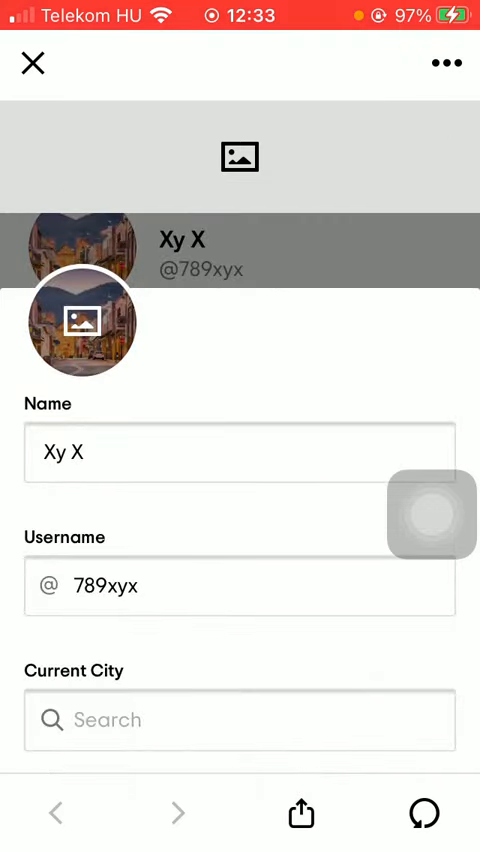
pyautogui.click(81, 321)
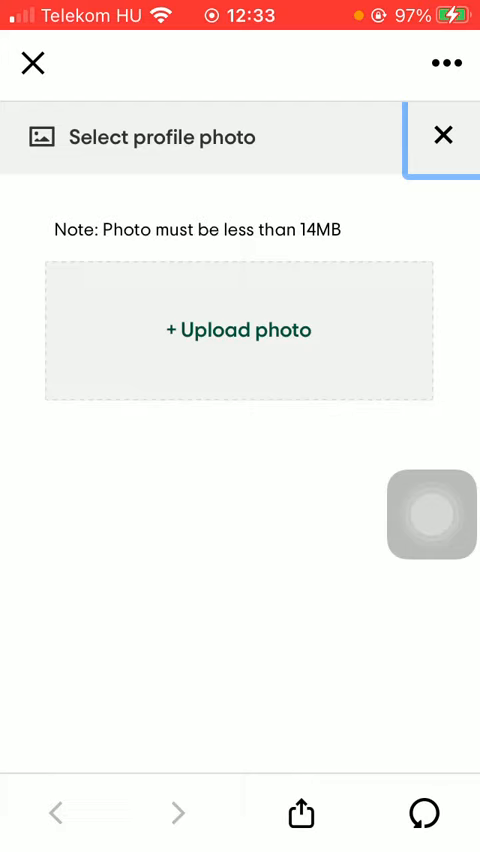
pyautogui.click(238, 330)
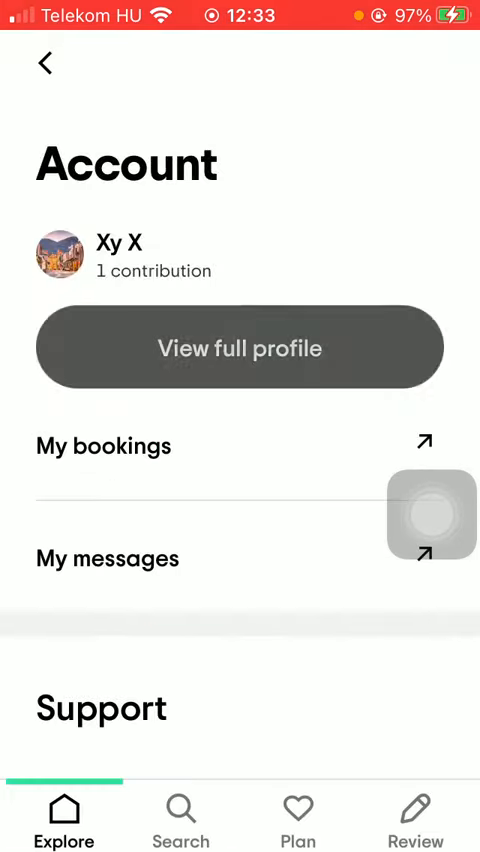
# - Reopen Edit profile, select the Username field, scroll down and save
pyautogui.click(239, 347)
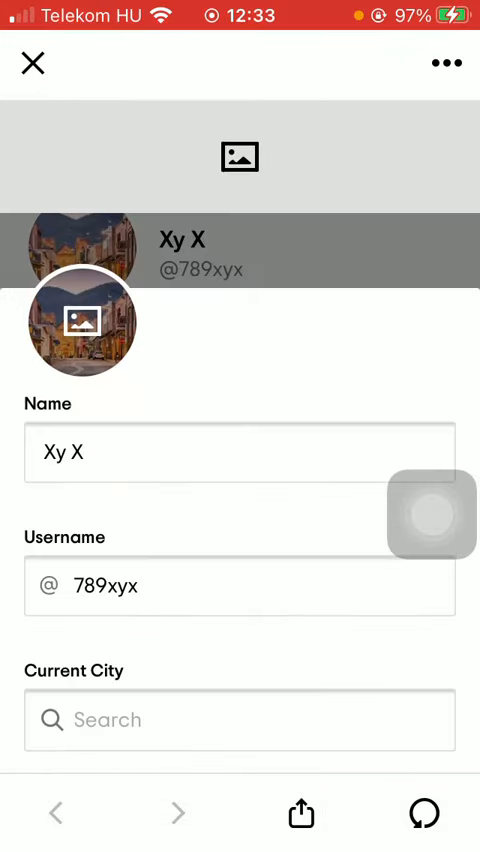
pyautogui.scroll(-3)
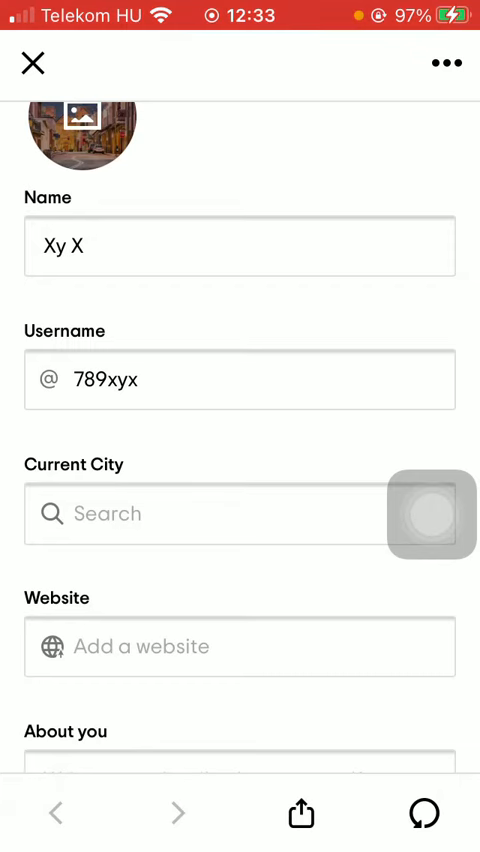
pyautogui.click(240, 379)
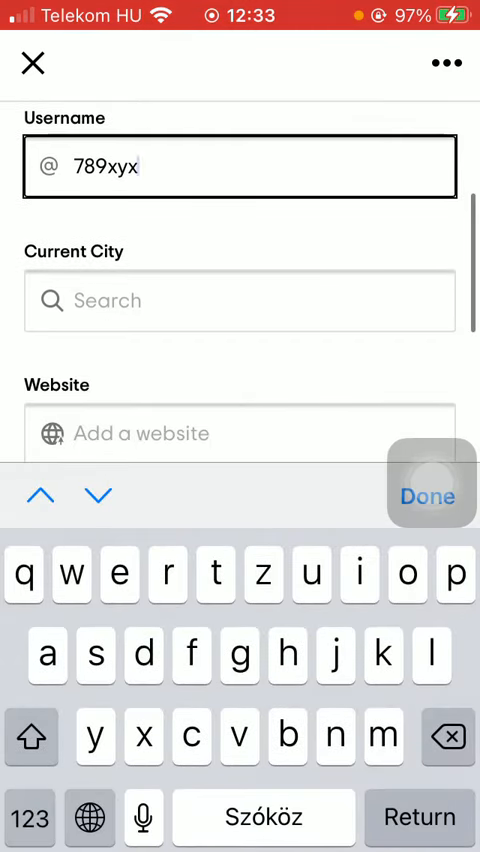
pyautogui.scroll(-3)
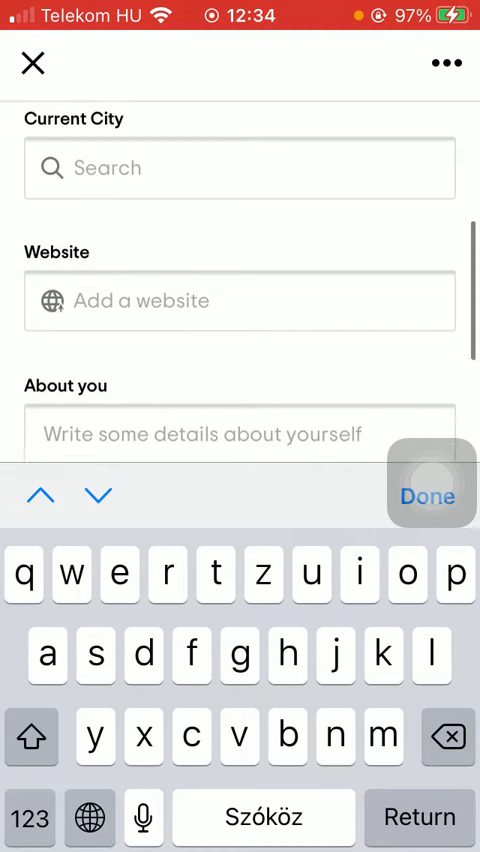
pyautogui.scroll(-3)
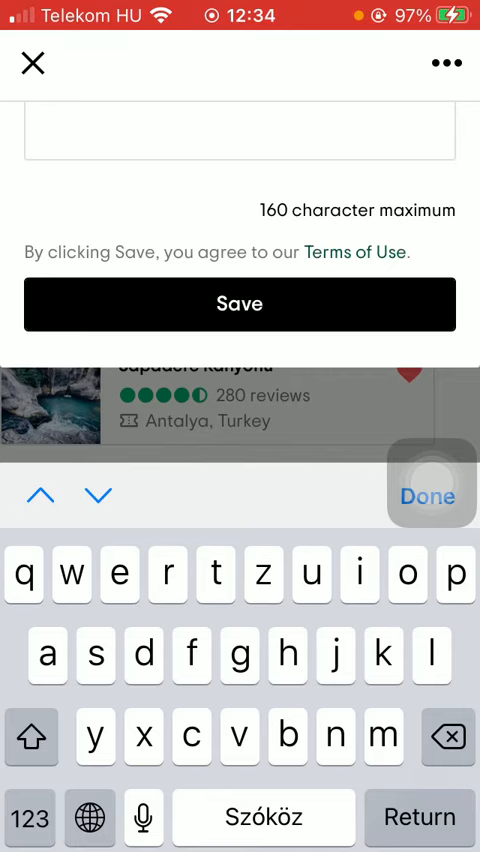
pyautogui.click(239, 304)
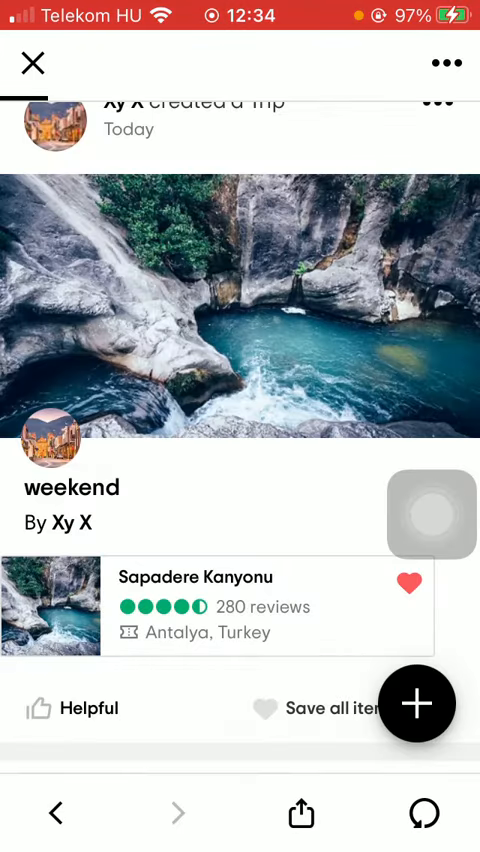